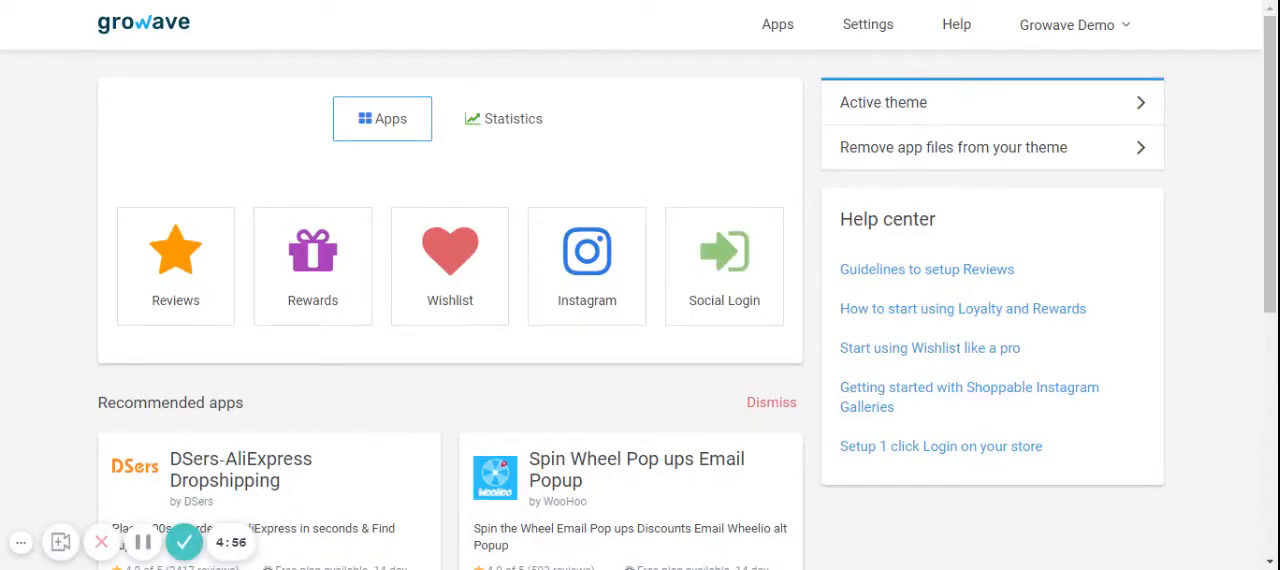
mouse_move(175, 255)
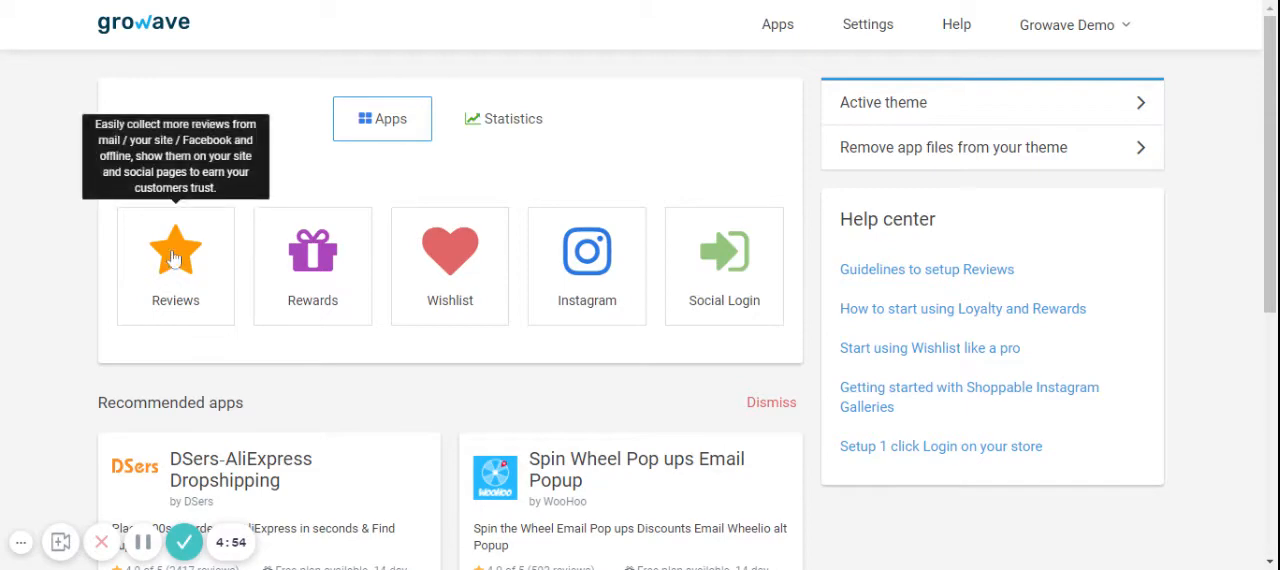
- Open the Reviews app tile on the Growave Apps dashboard to list all 361 reviews
left_click(175, 248)
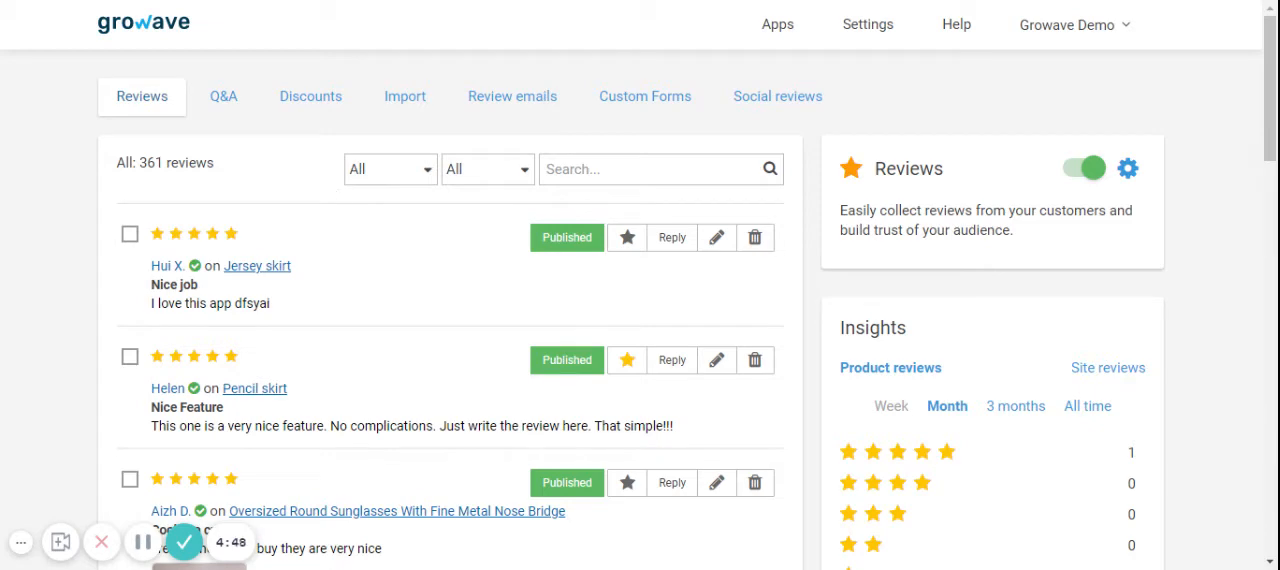
mouse_move(405, 96)
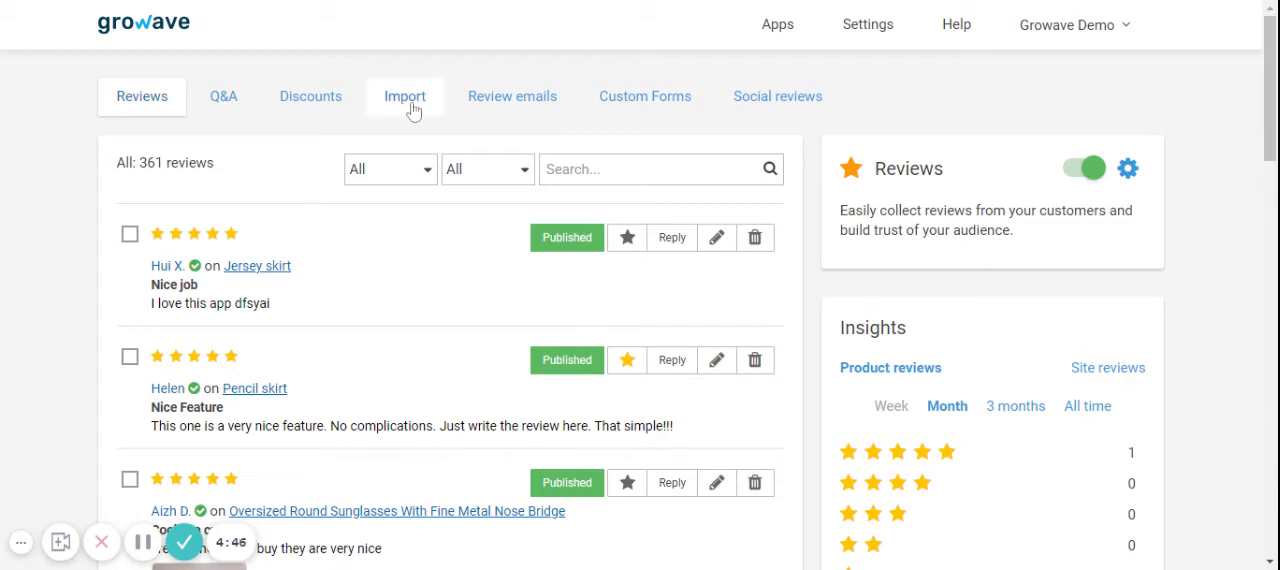
- Go to the Import tab and view the Manually add Reviews form and Import Reviews section
left_click(405, 96)
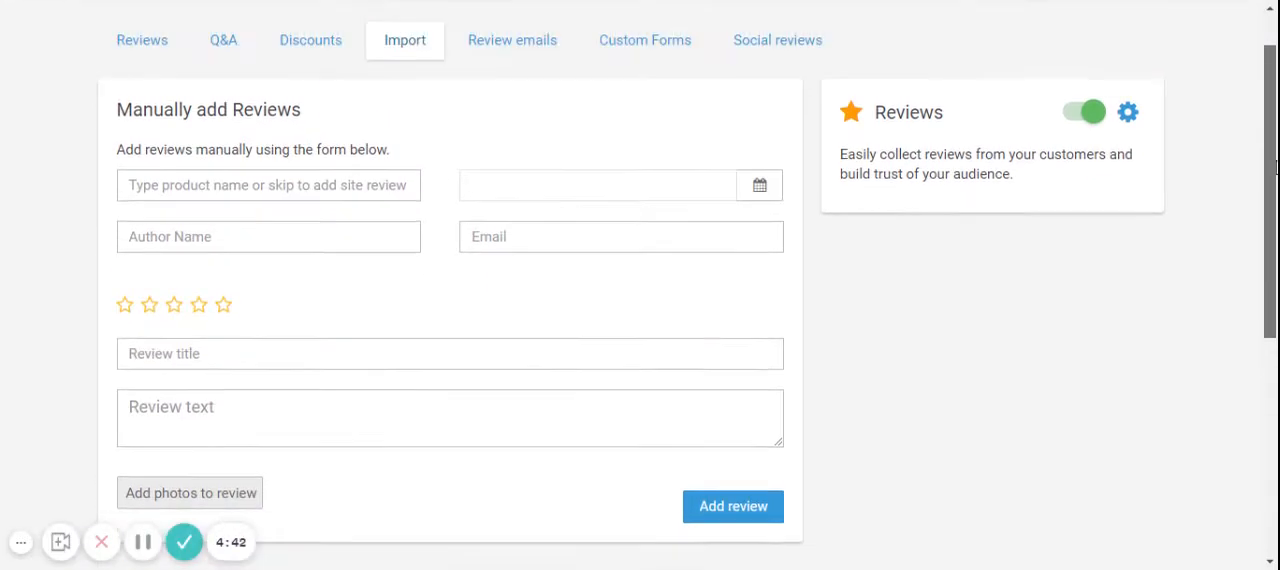
scroll("down", 3)
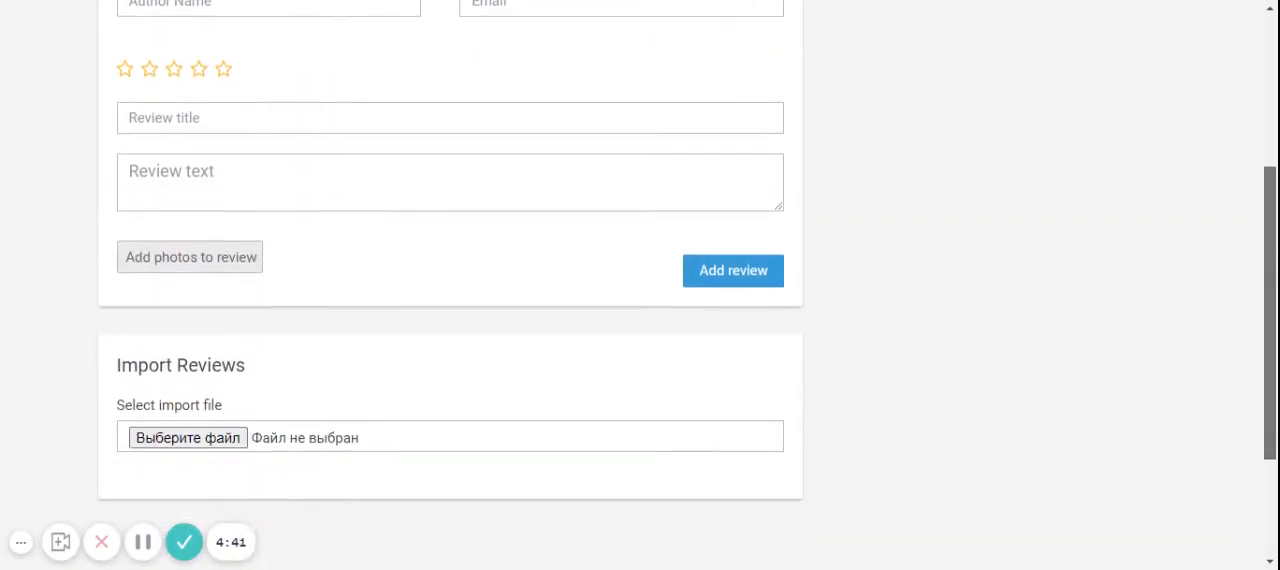
scroll("down", 3)
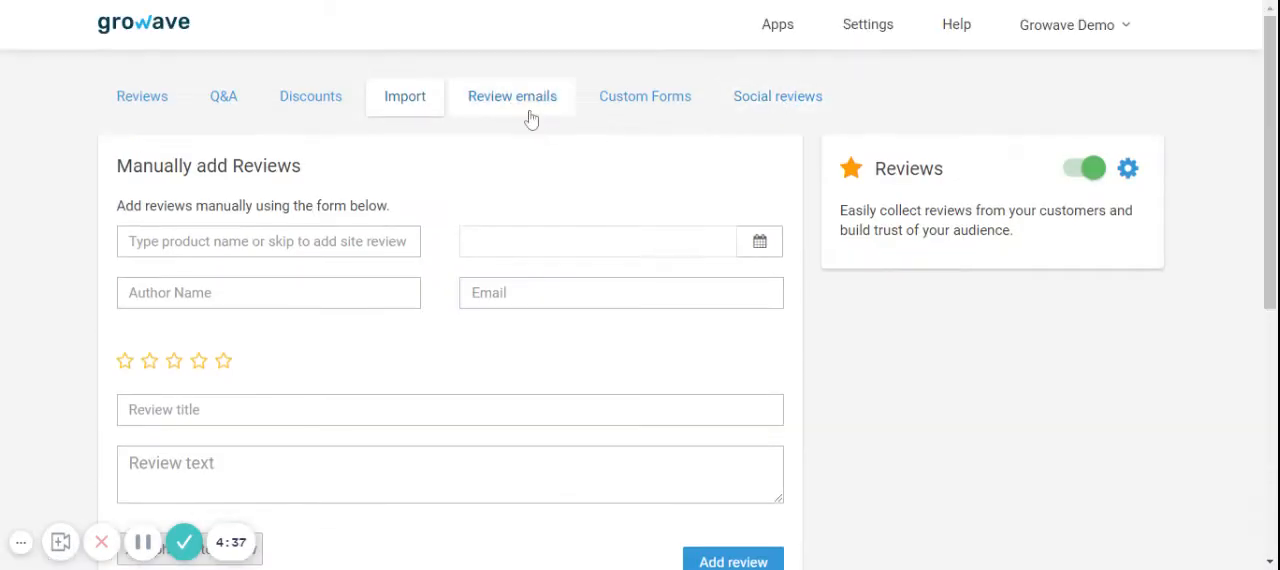
- Open Review emails and view Reminder #1 settings, including its subject and 14-day timing
left_click(512, 96)
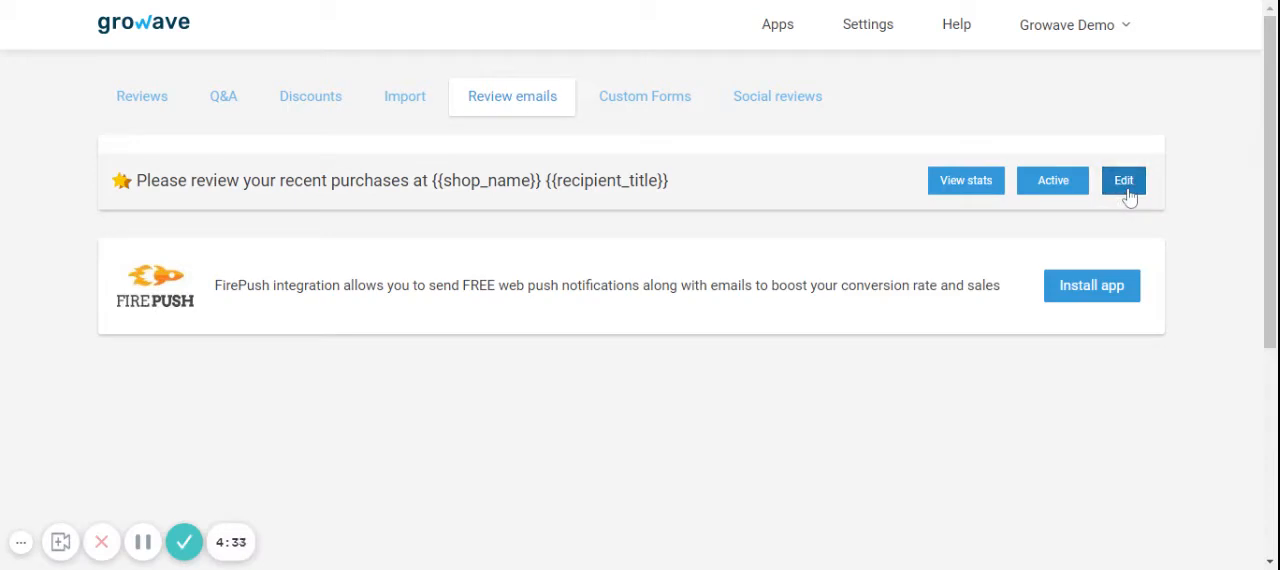
left_click(1123, 180)
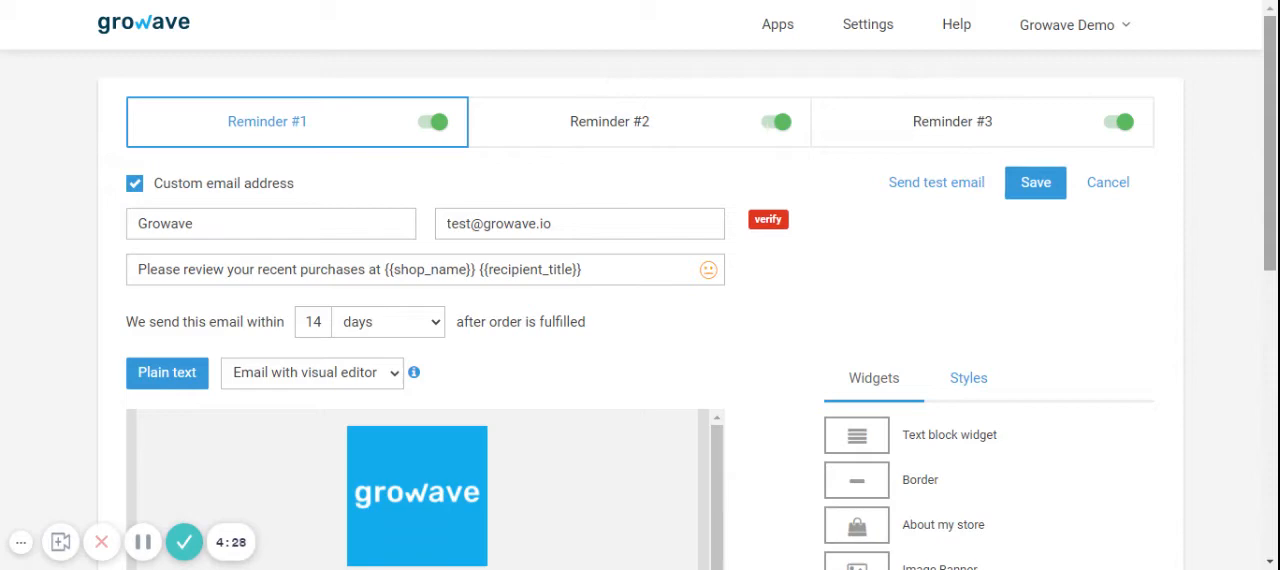
mouse_move(864, 128)
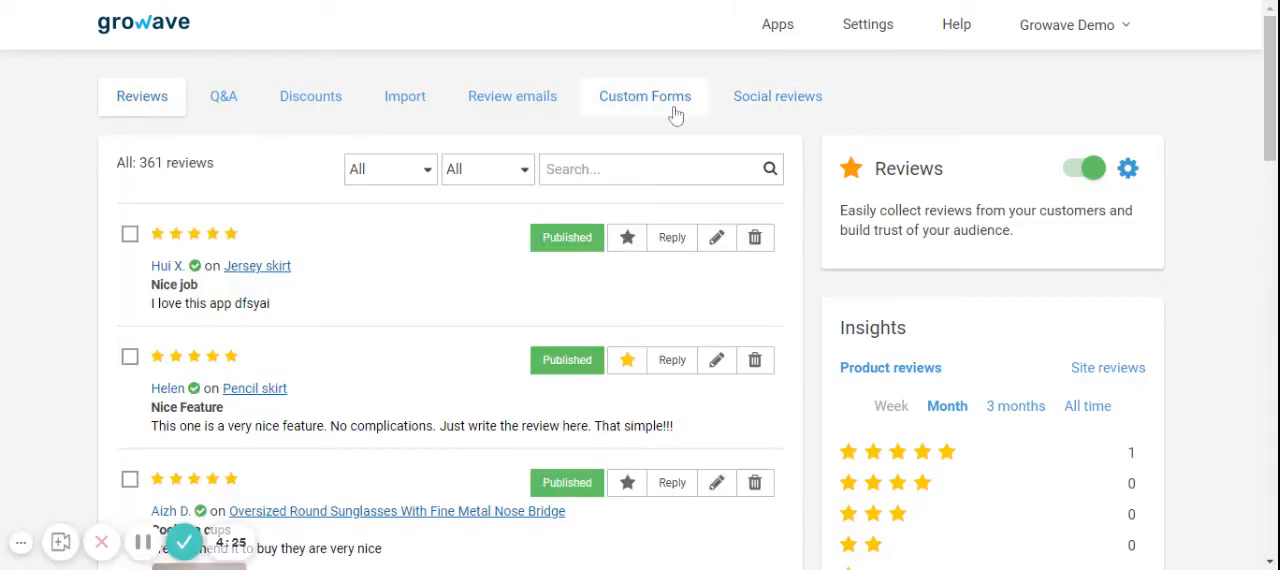
- Edit the 'What reviewers wear' custom form, add a question, and try the Fit answer type
left_click(644, 96)
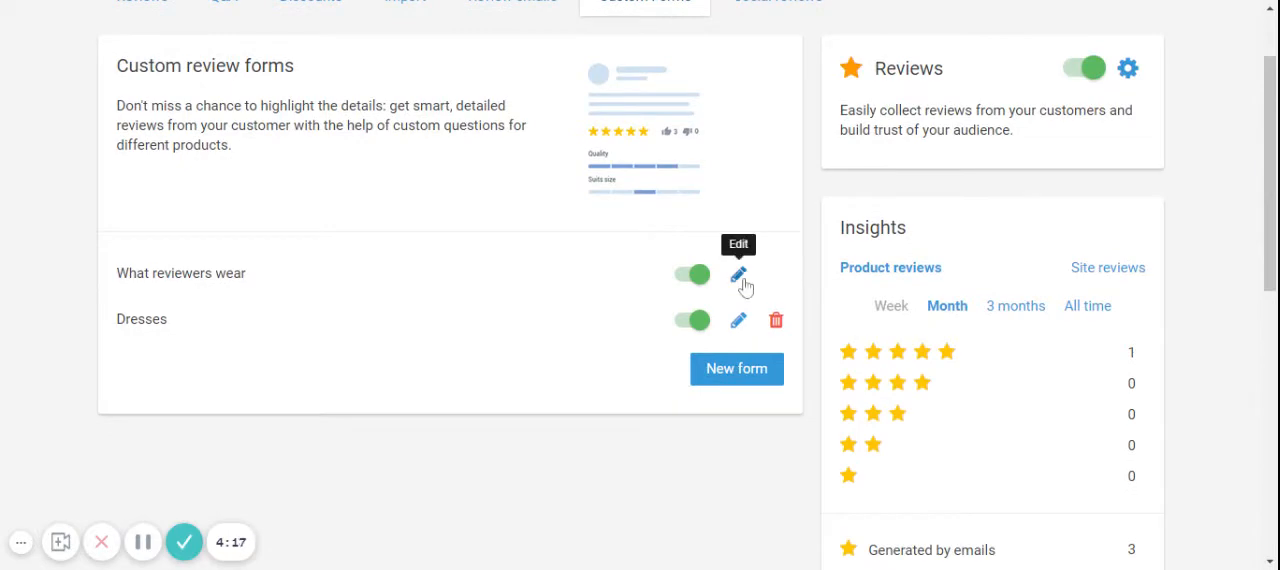
left_click(738, 274)
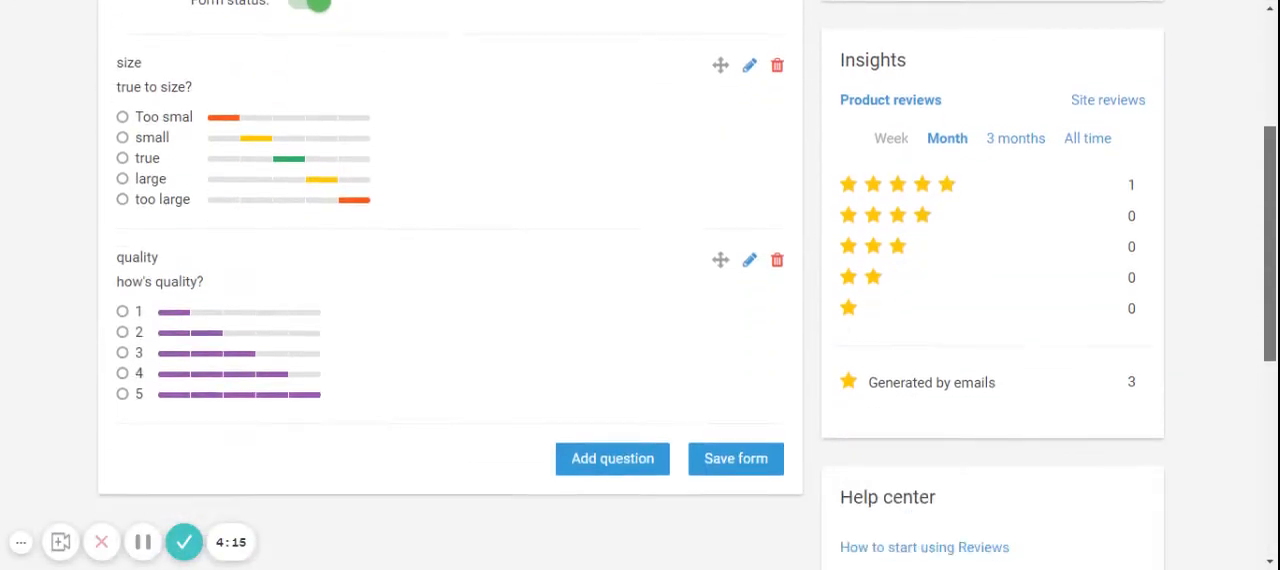
left_click(612, 458)
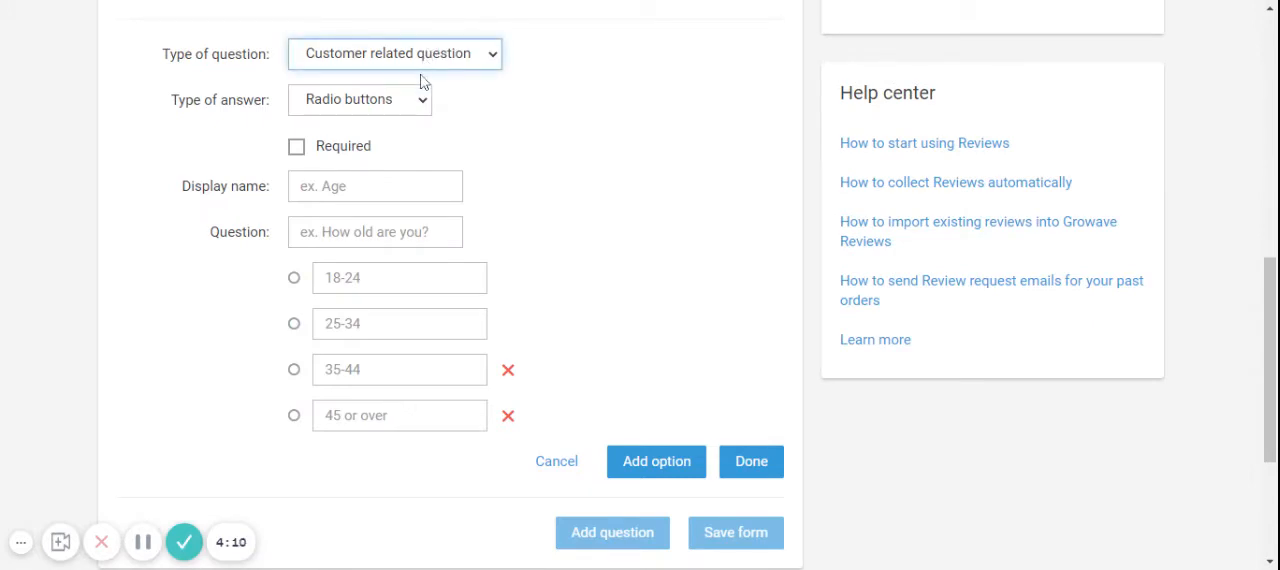
mouse_move(410, 80)
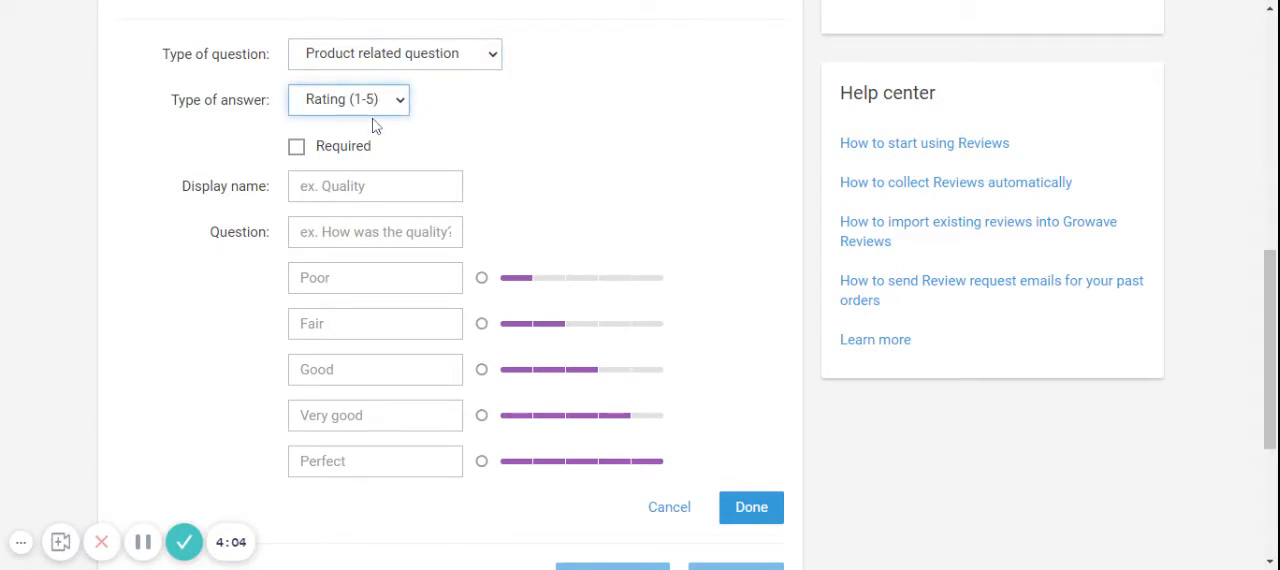
left_click(348, 99)
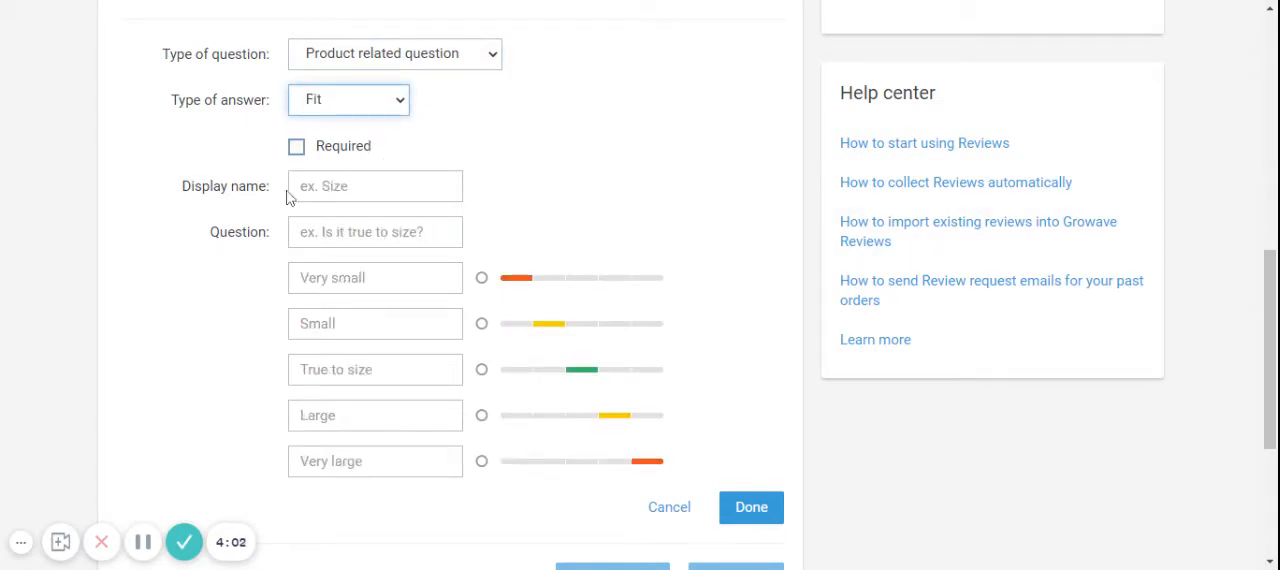
left_click(751, 507)
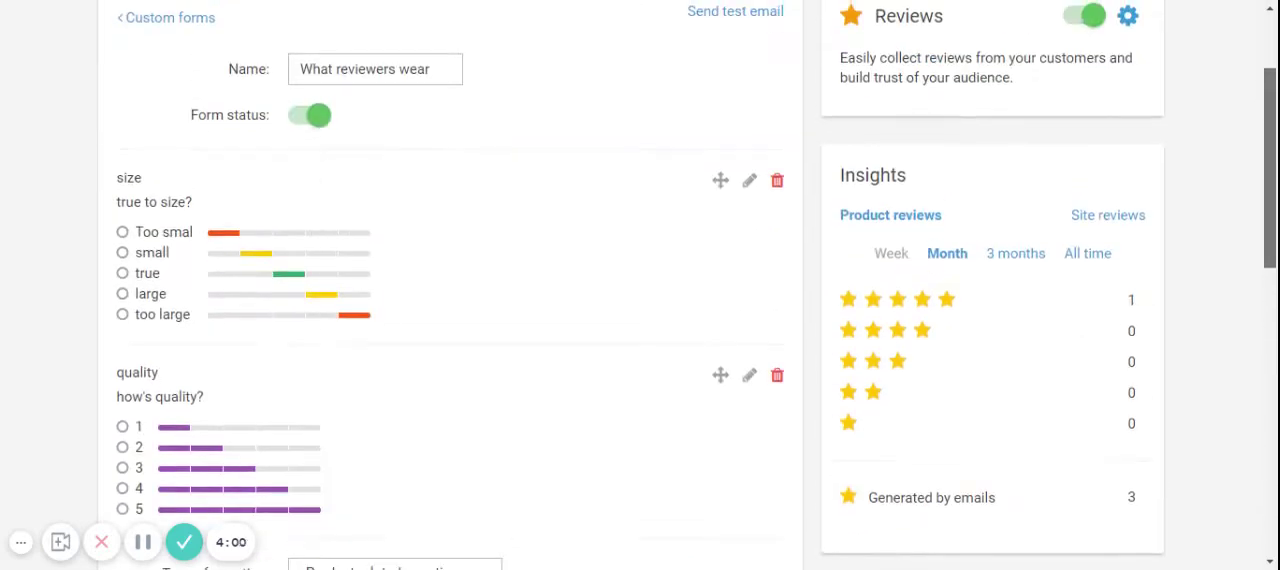
scroll("up", 3)
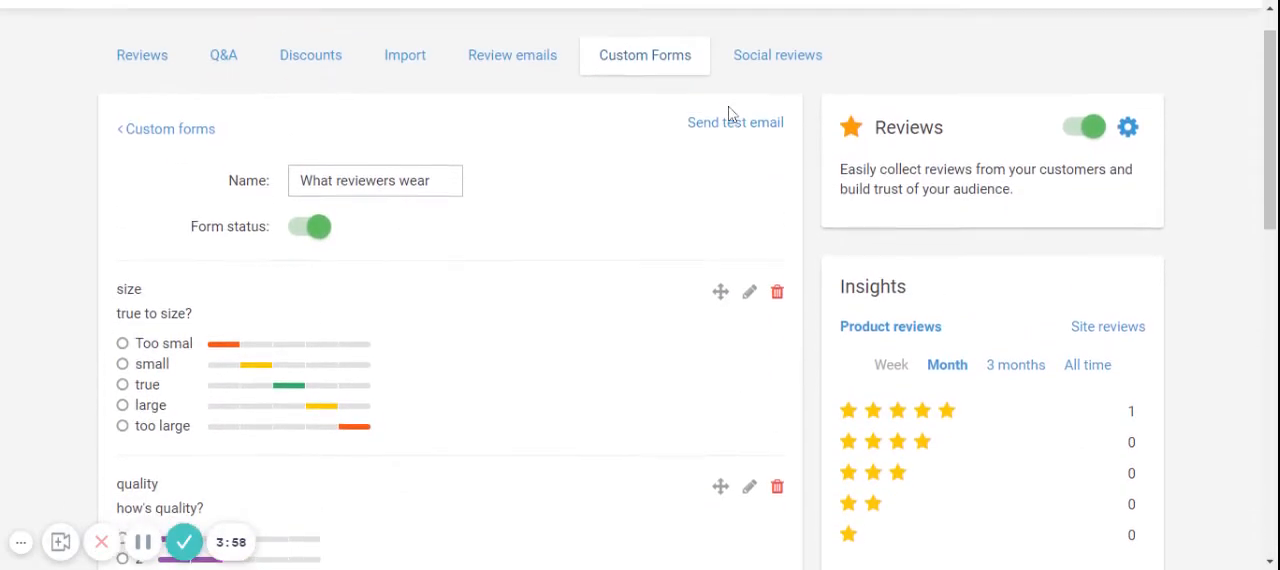
scroll("up", 3)
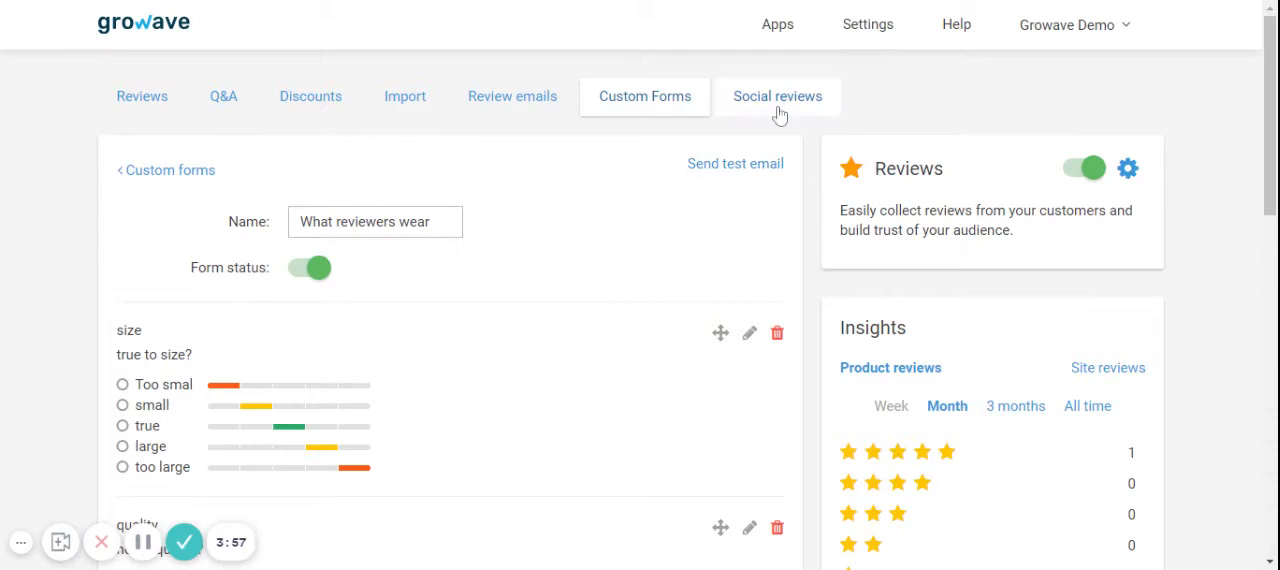
- Open Social reviews and show the Reviews sub-tab under the three-item Tweet Queue
left_click(777, 96)
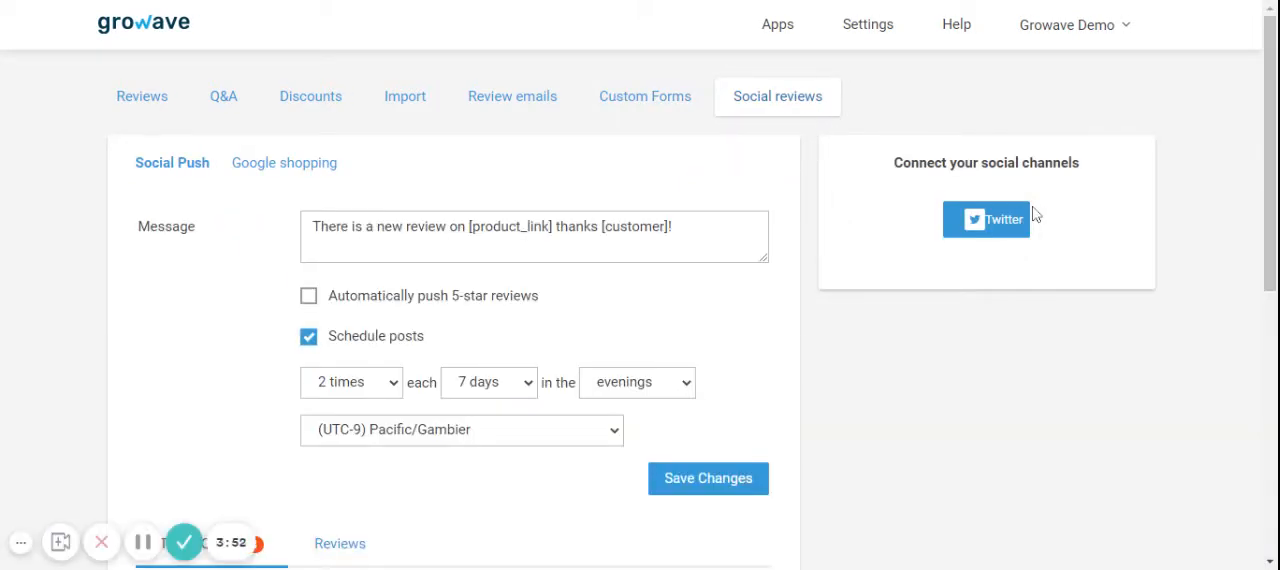
mouse_move(205, 220)
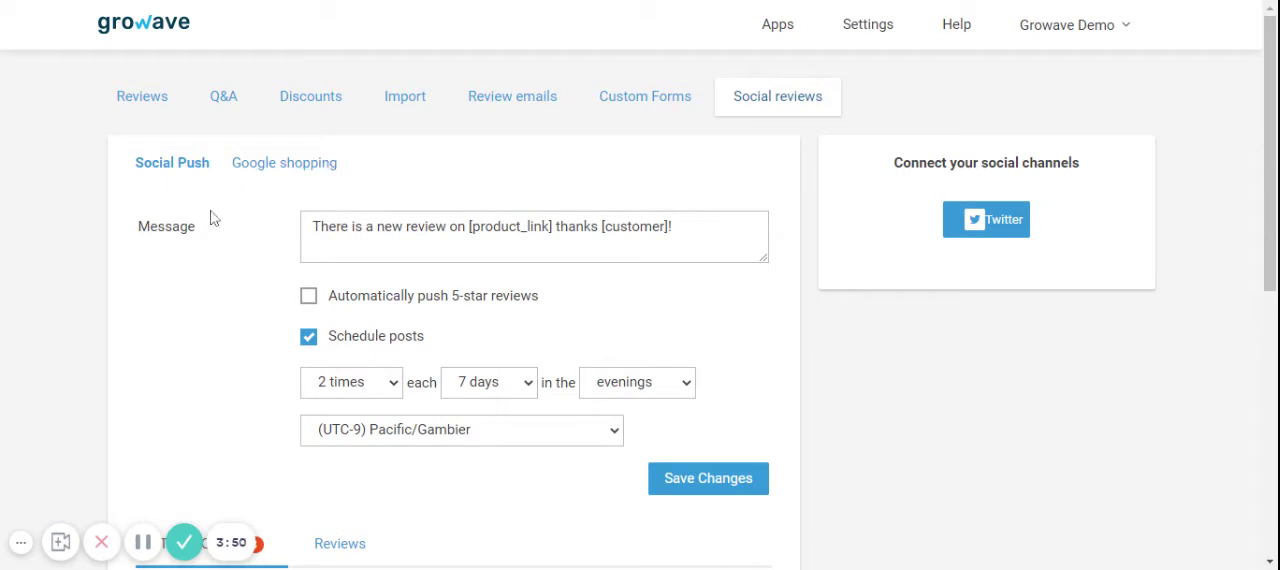
scroll("down", 3)
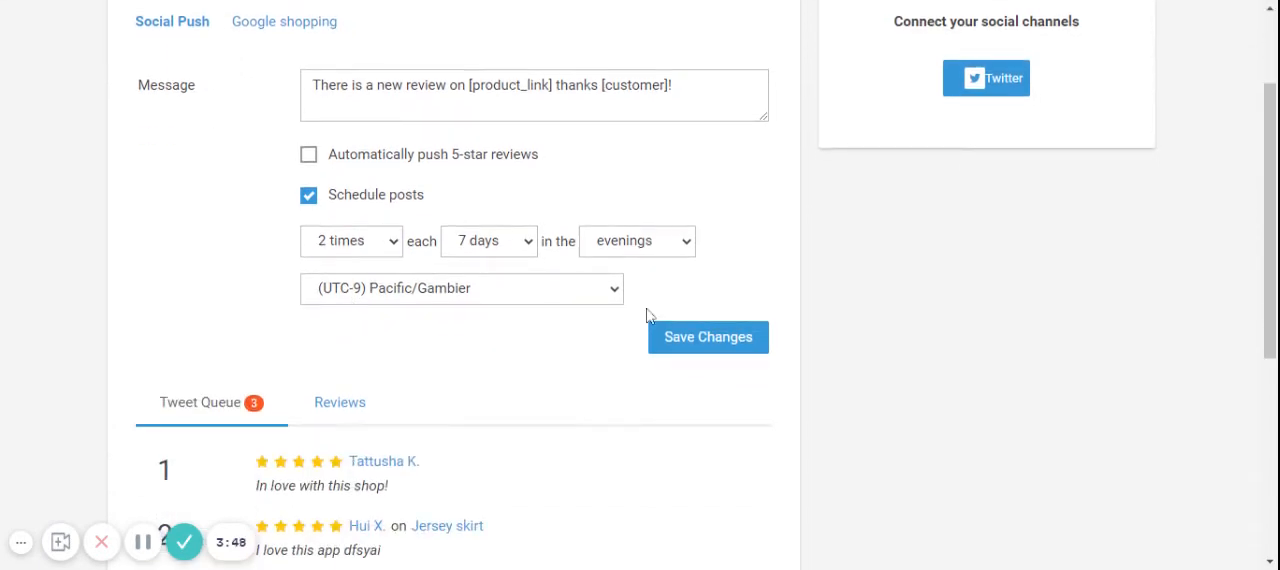
left_click(339, 402)
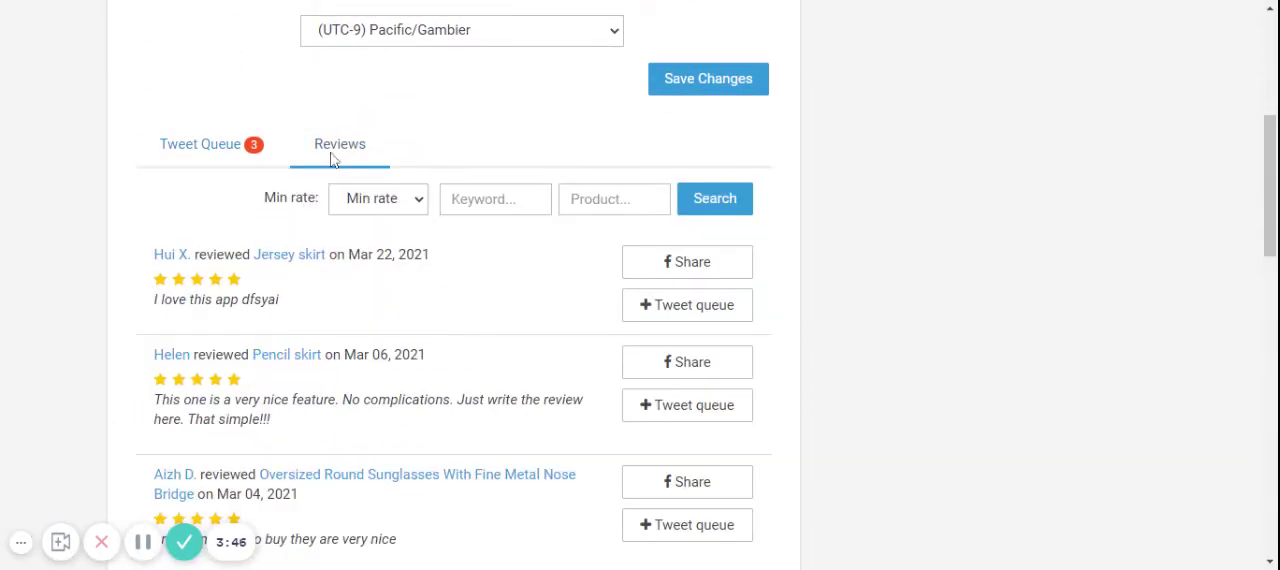
scroll("down", 3)
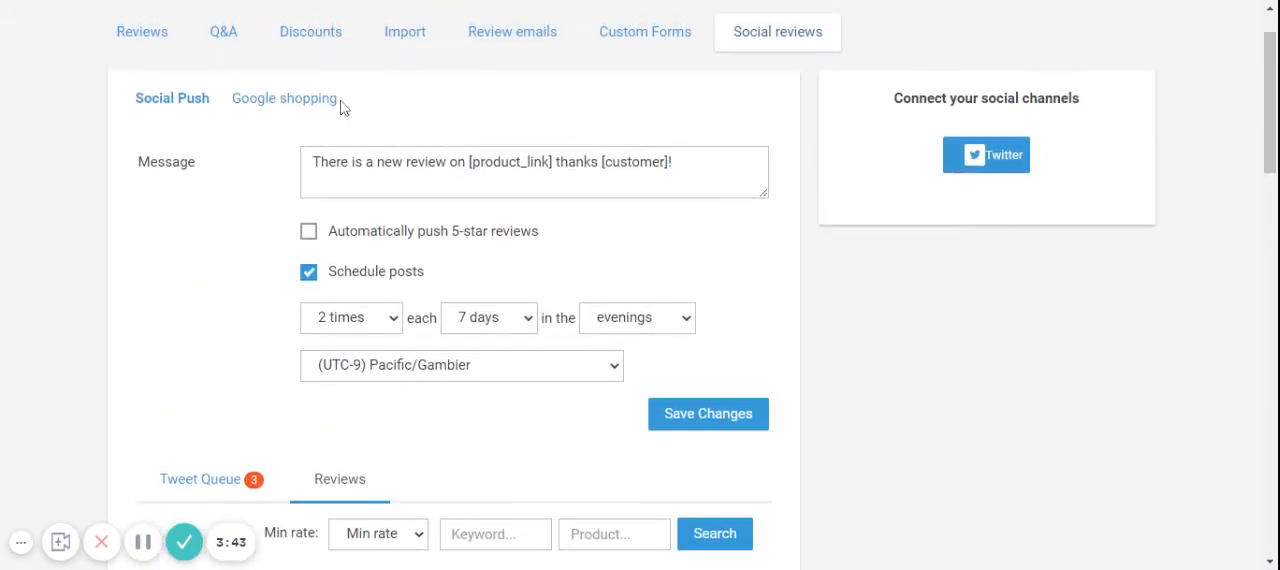
- Show the Google shopping sub-tab with its GTIN, MPN and Prefix options
left_click(283, 98)
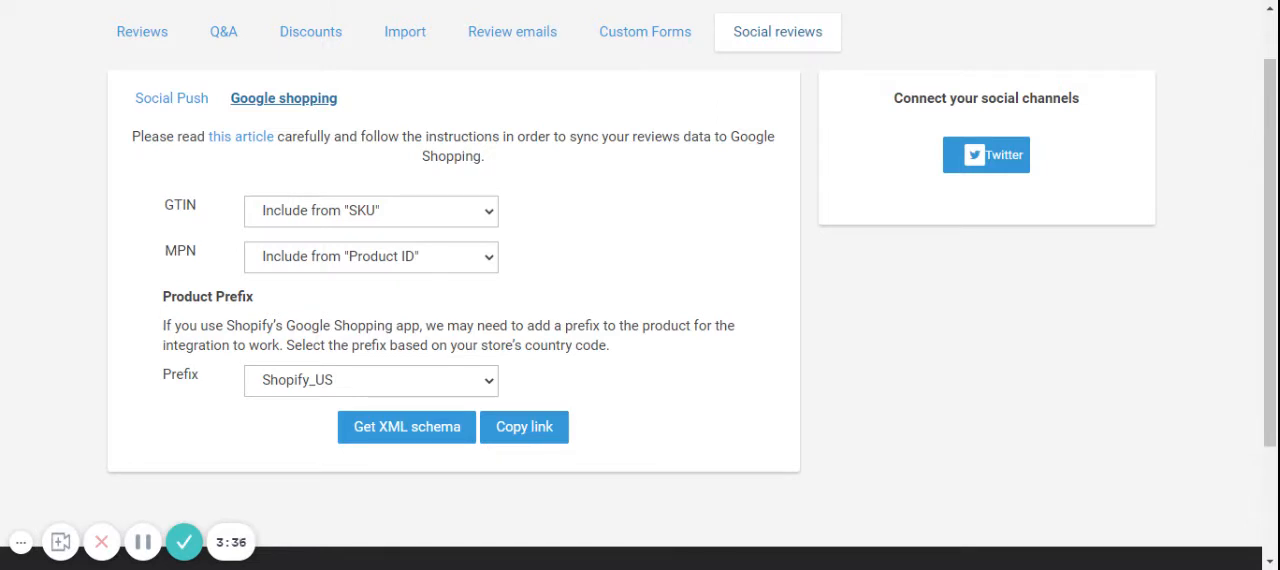
scroll("up", 3)
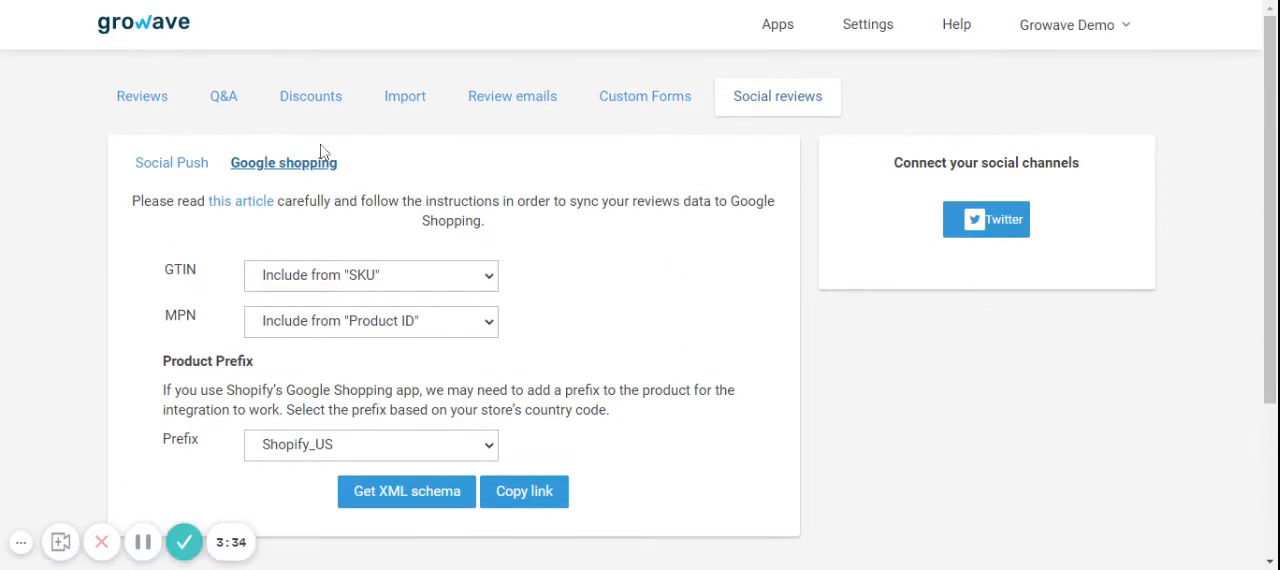
mouse_move(226, 207)
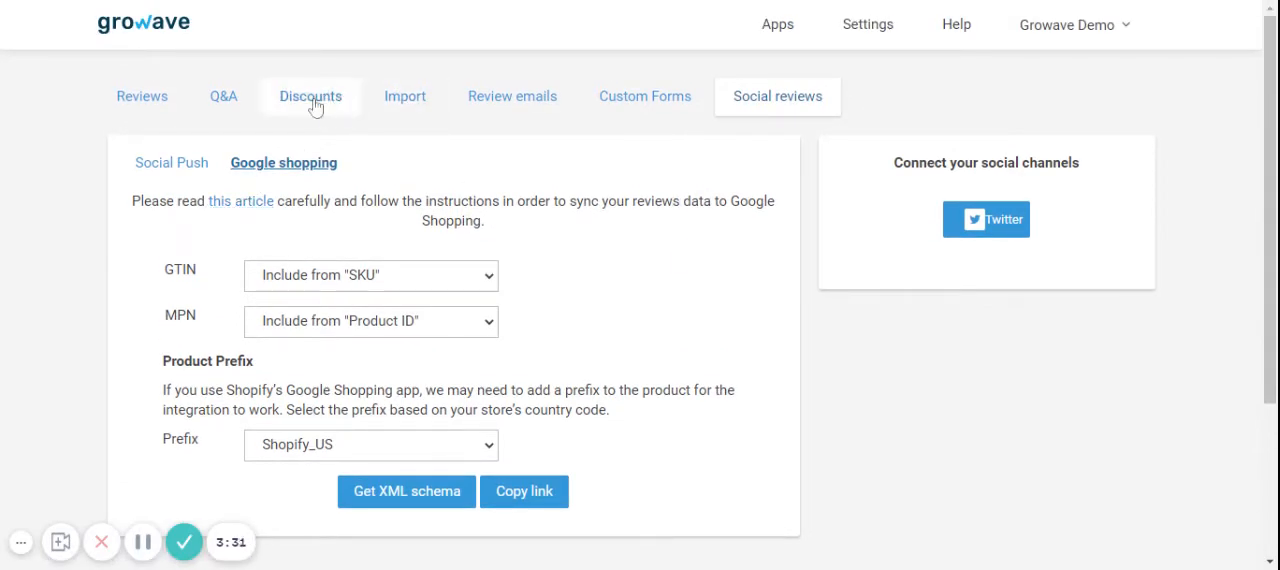
- On the Discounts tab, cancel Create Discount and pick Flexible amount discount (lv5 off) as reviewer reward
left_click(310, 96)
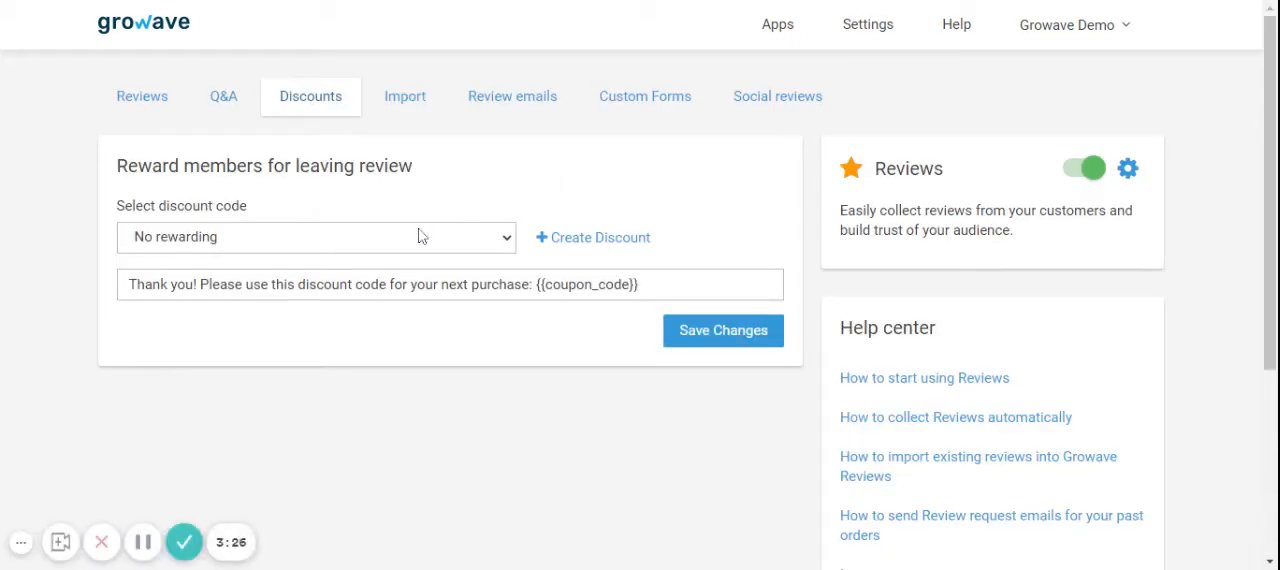
left_click(315, 237)
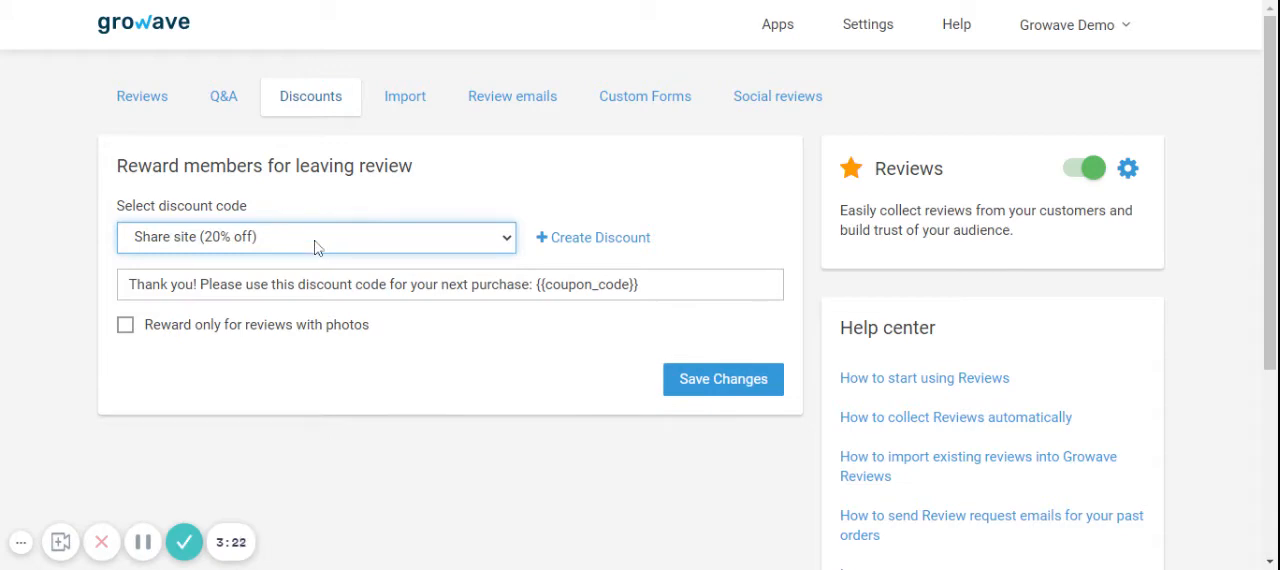
left_click(315, 237)
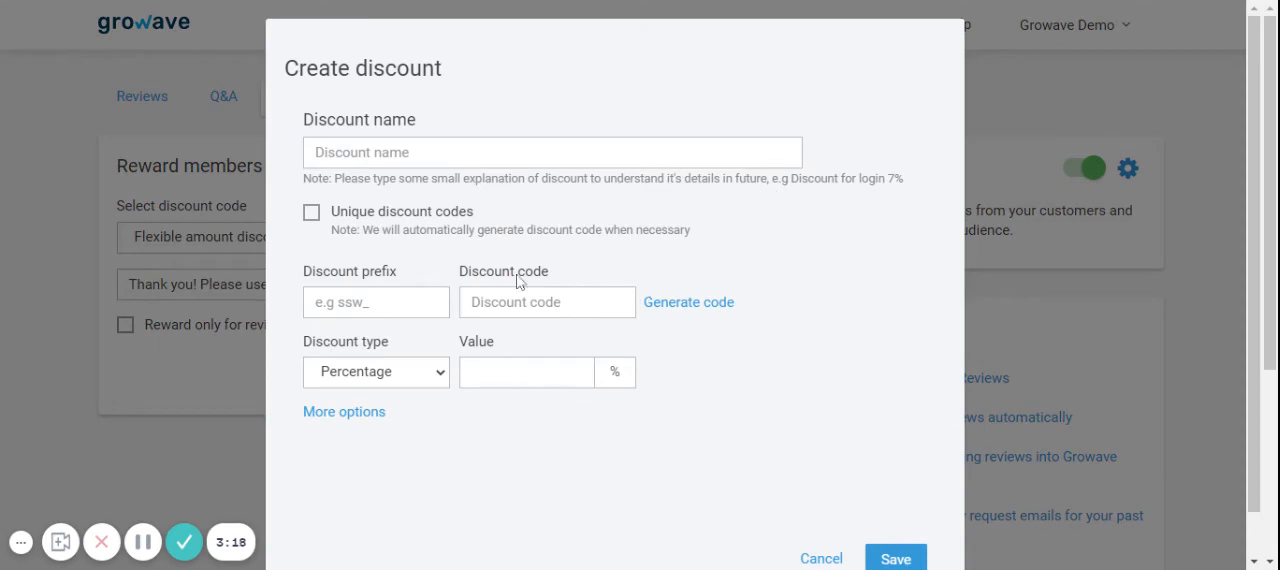
left_click(344, 411)
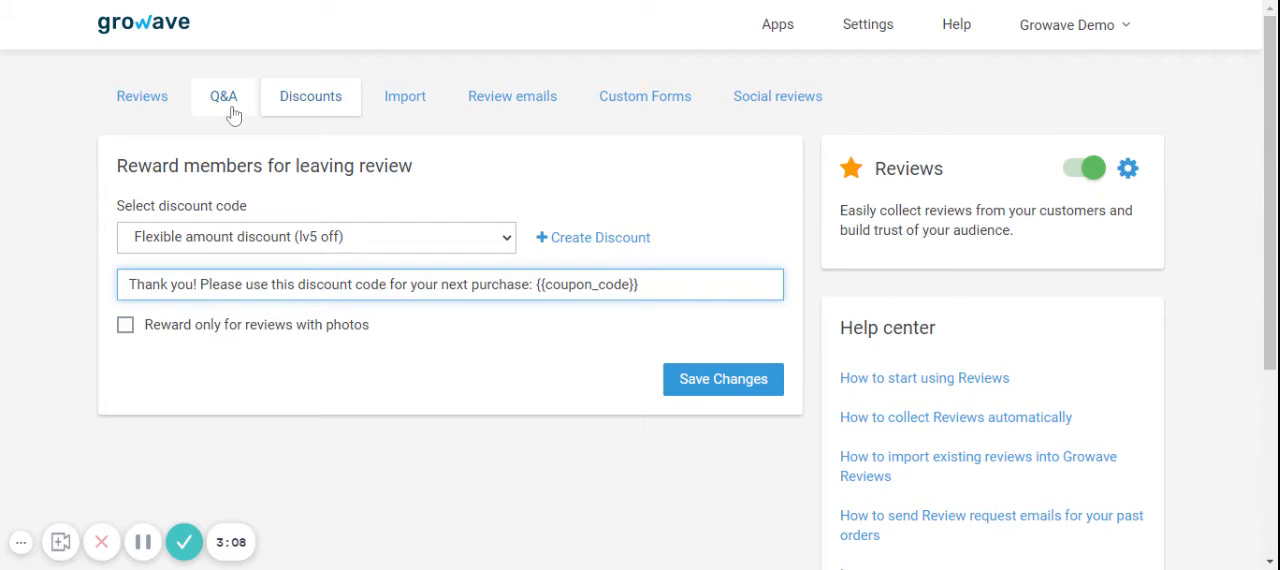
- Browse the Q&A questions list, then open the Reviews app settings via the gear icon
left_click(222, 96)
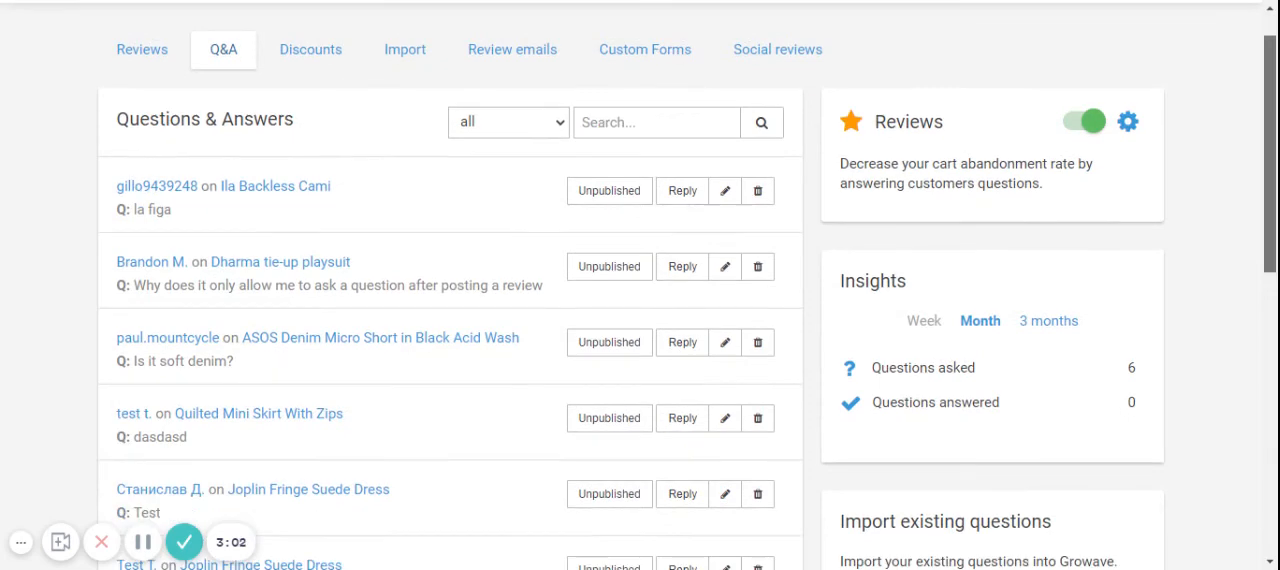
scroll("up", 3)
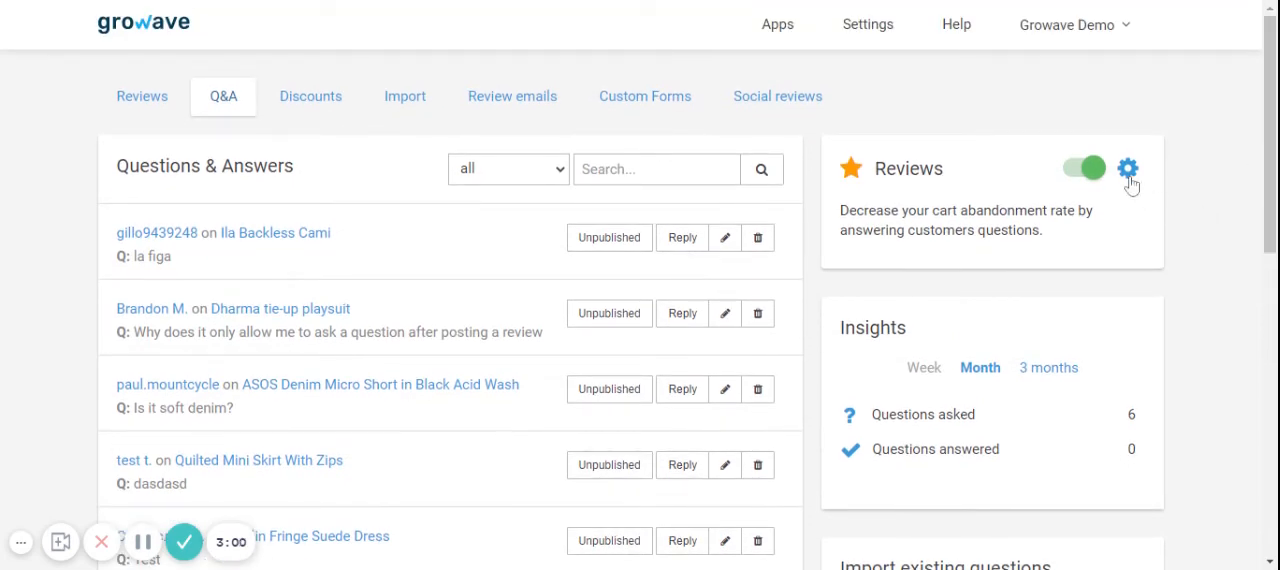
mouse_move(1138, 178)
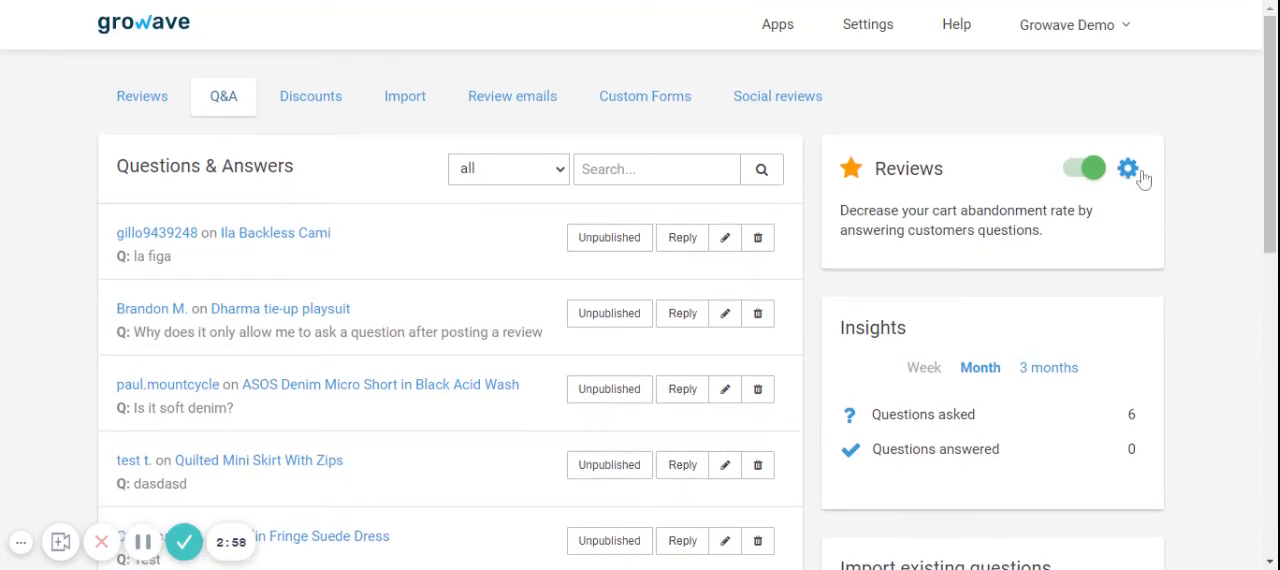
left_click(1128, 168)
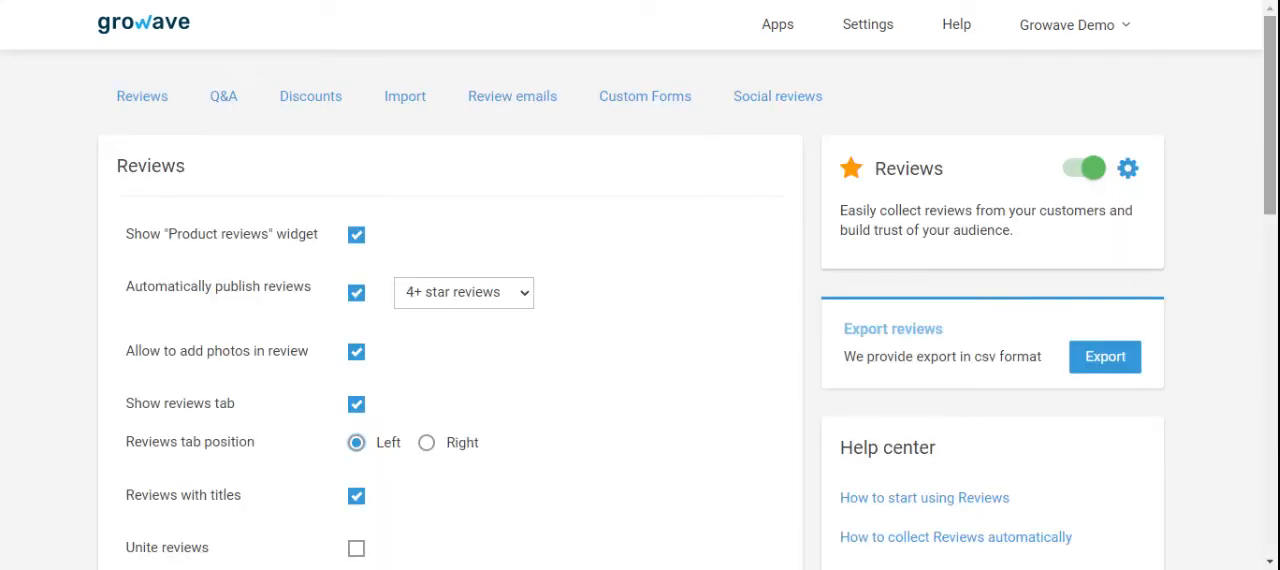
- Scroll down the Reviews settings and tick Unite reviews
scroll("down", 3)
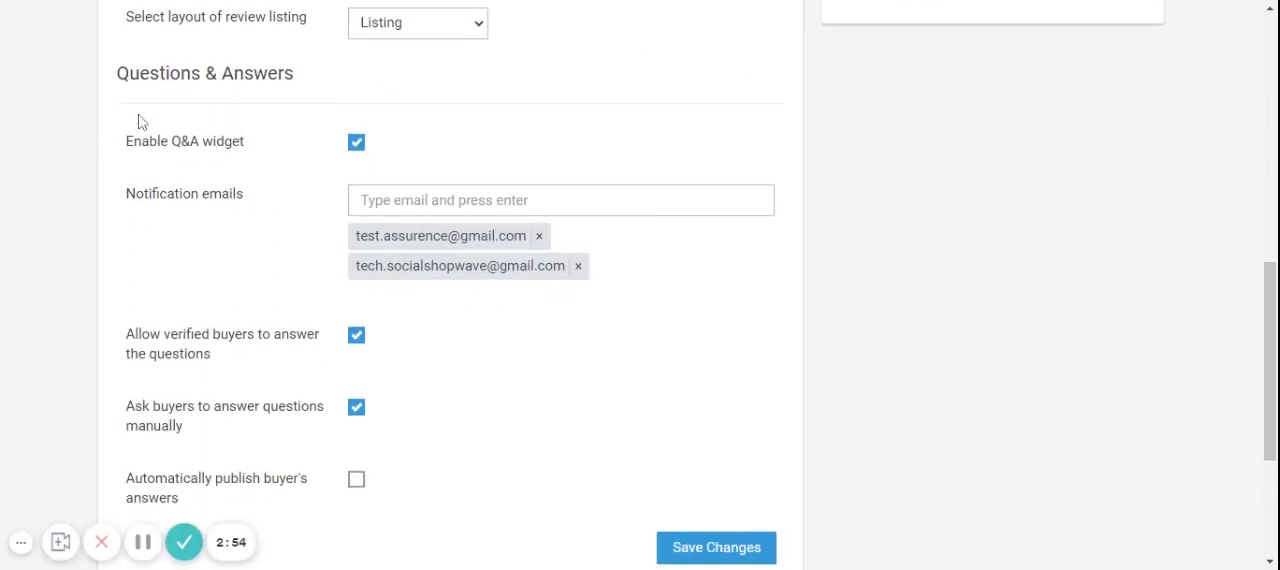
mouse_move(397, 152)
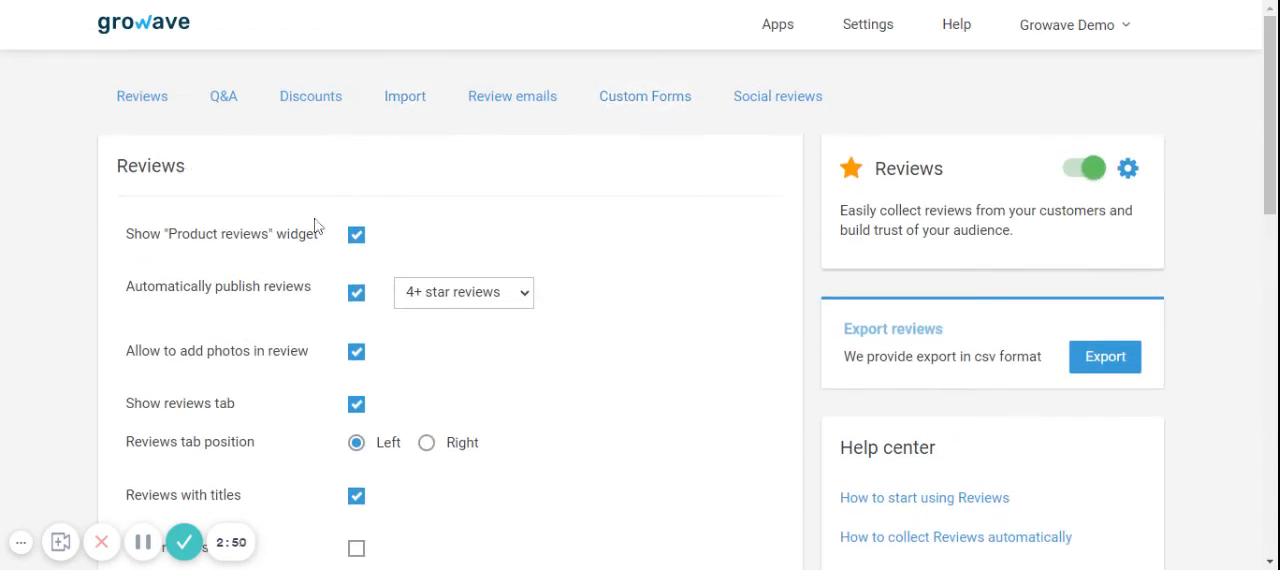
scroll("down", 3)
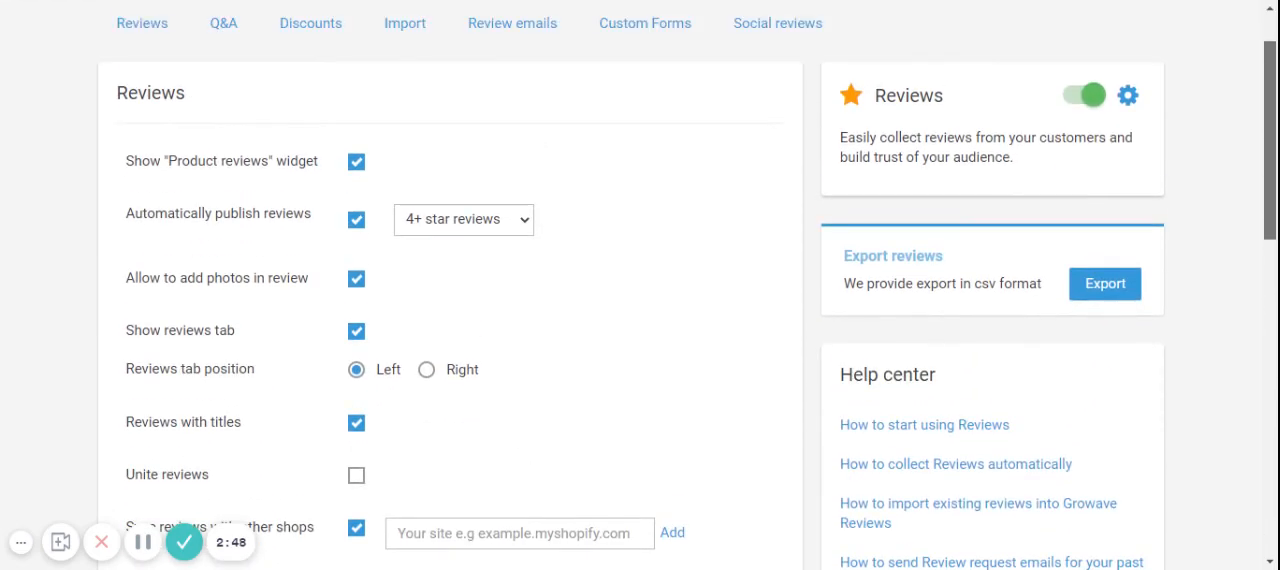
mouse_move(499, 222)
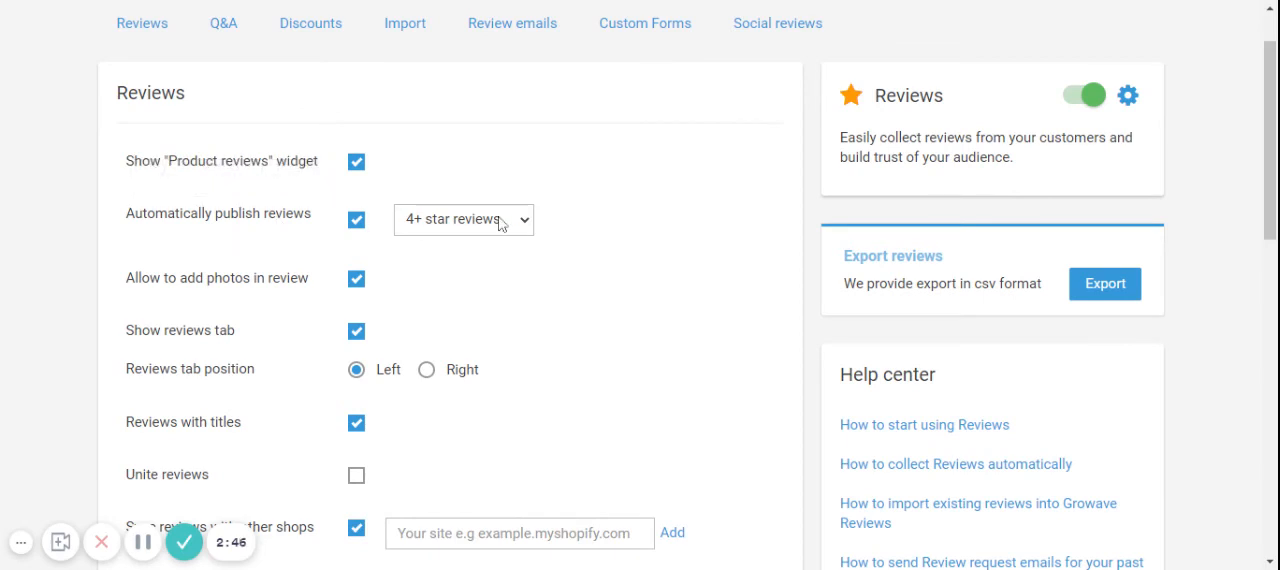
scroll("down", 3)
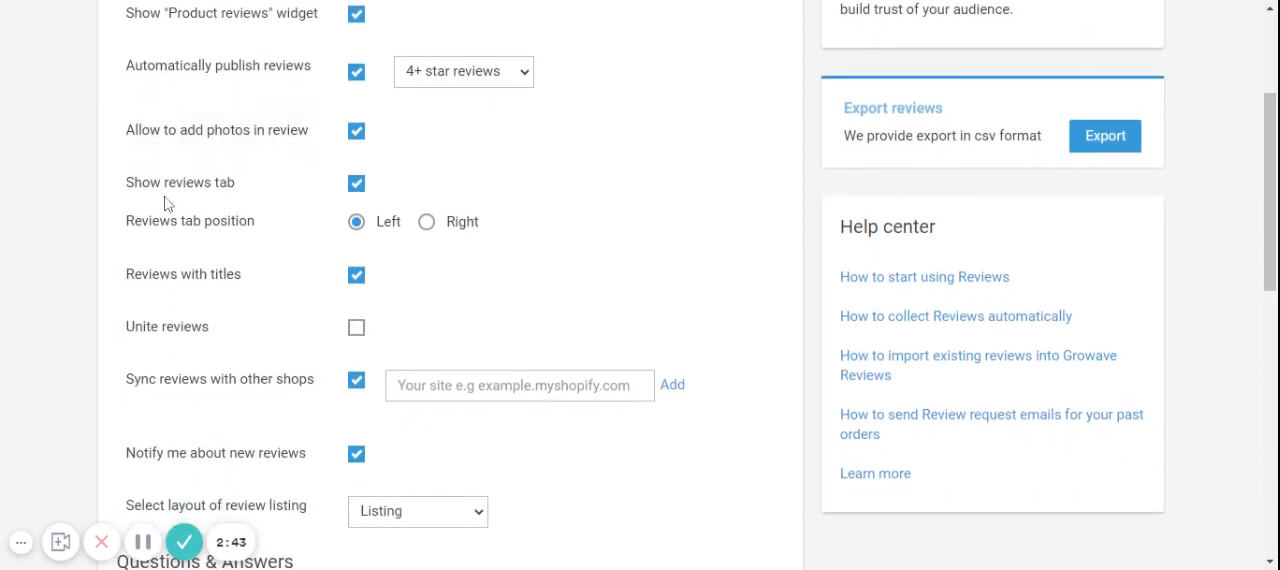
mouse_move(426, 221)
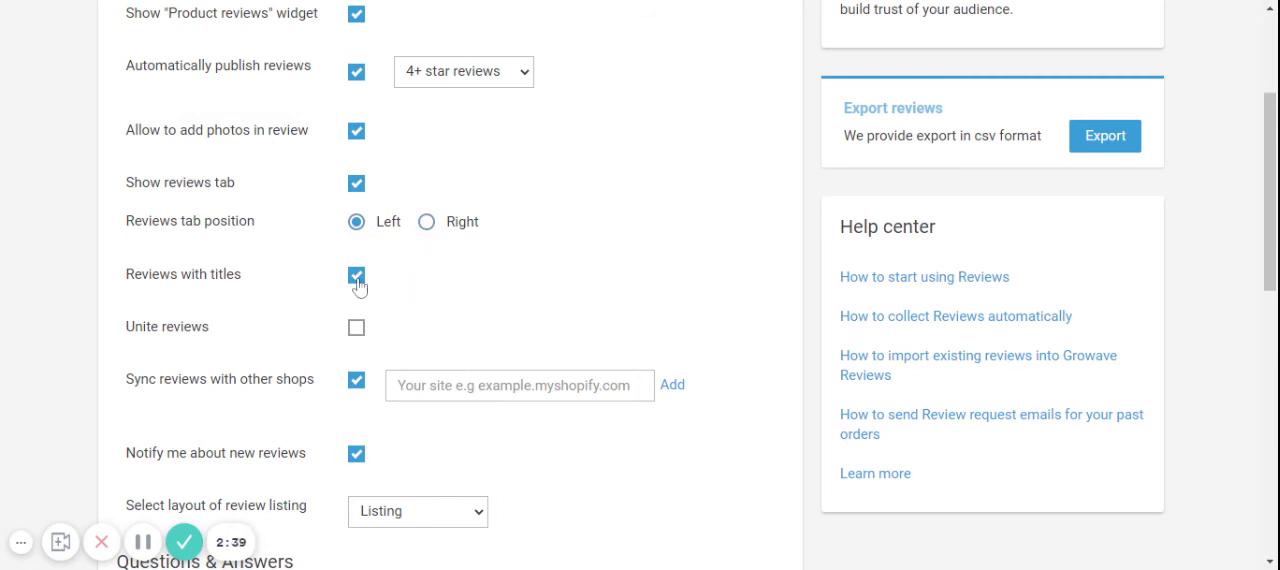
left_click(356, 327)
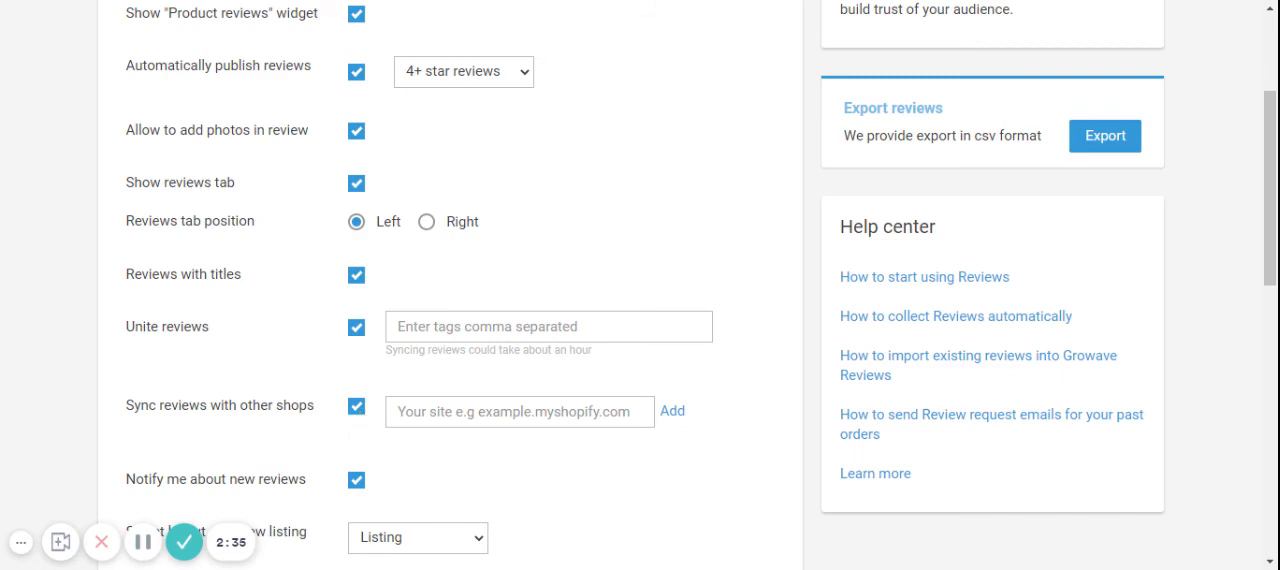
- Set the review listing layout to Photo layout
scroll("down", 3)
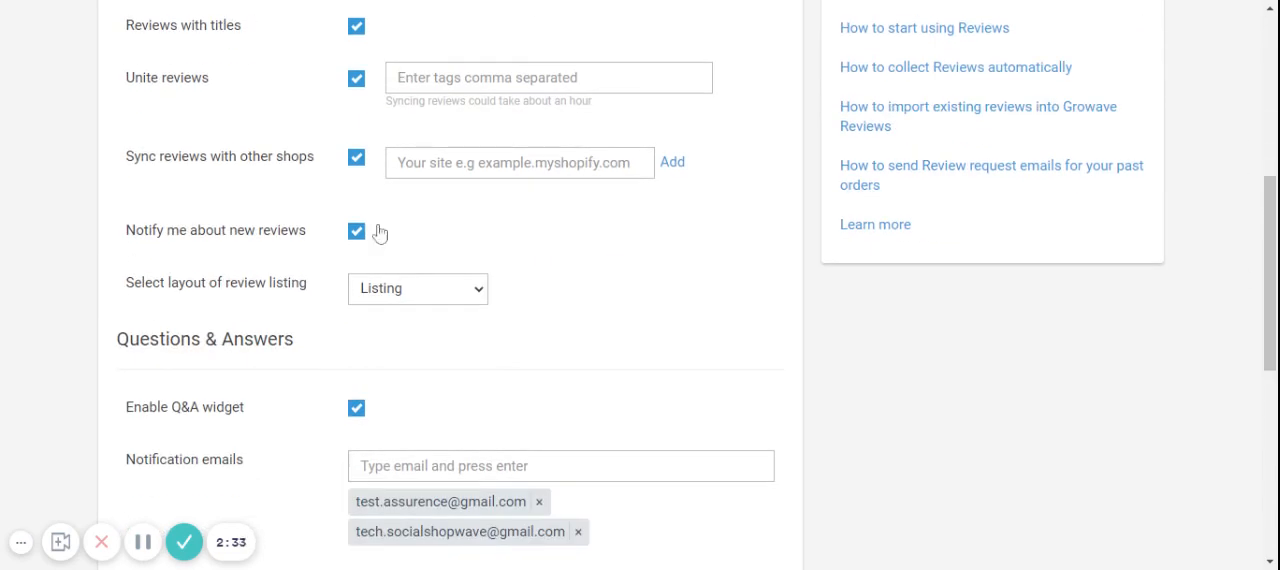
mouse_move(262, 300)
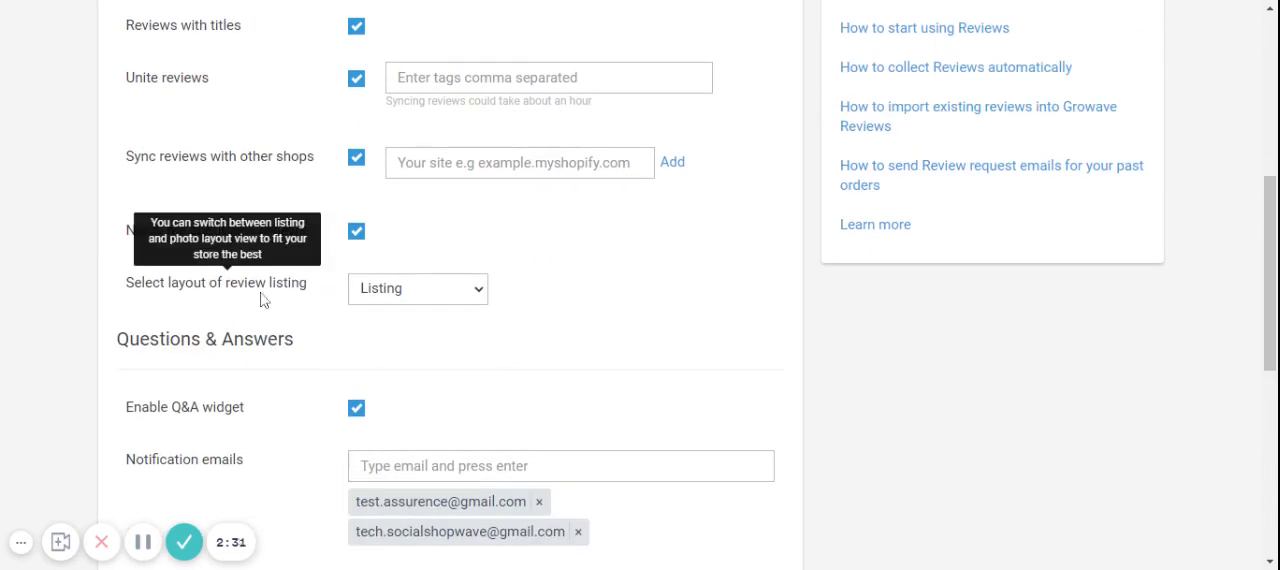
left_click(417, 288)
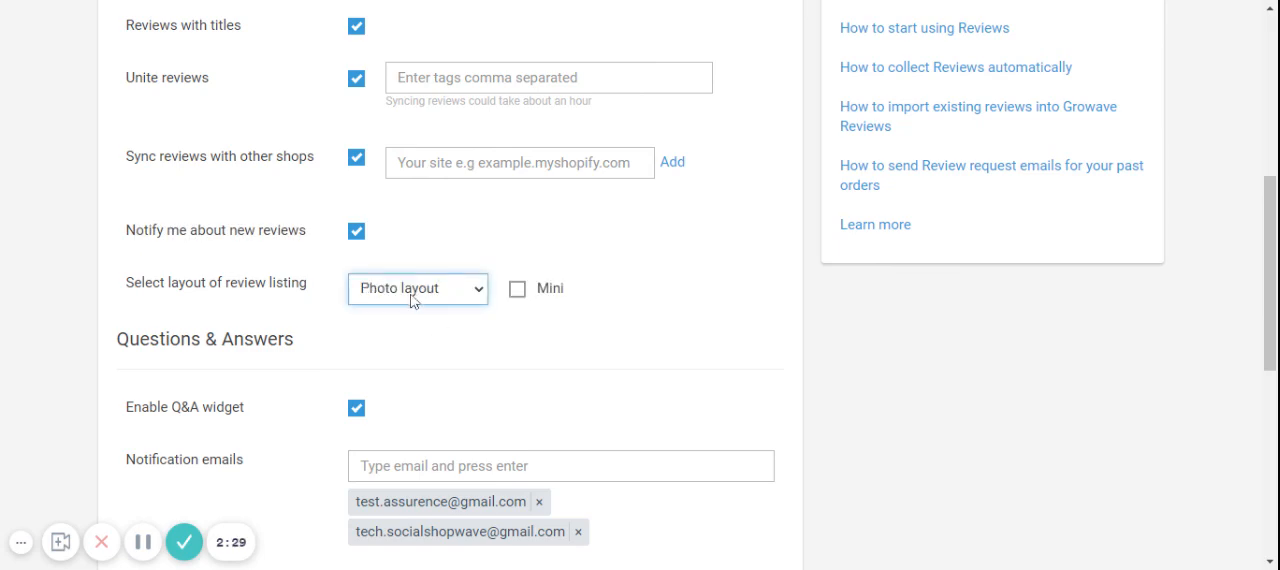
mouse_move(376, 330)
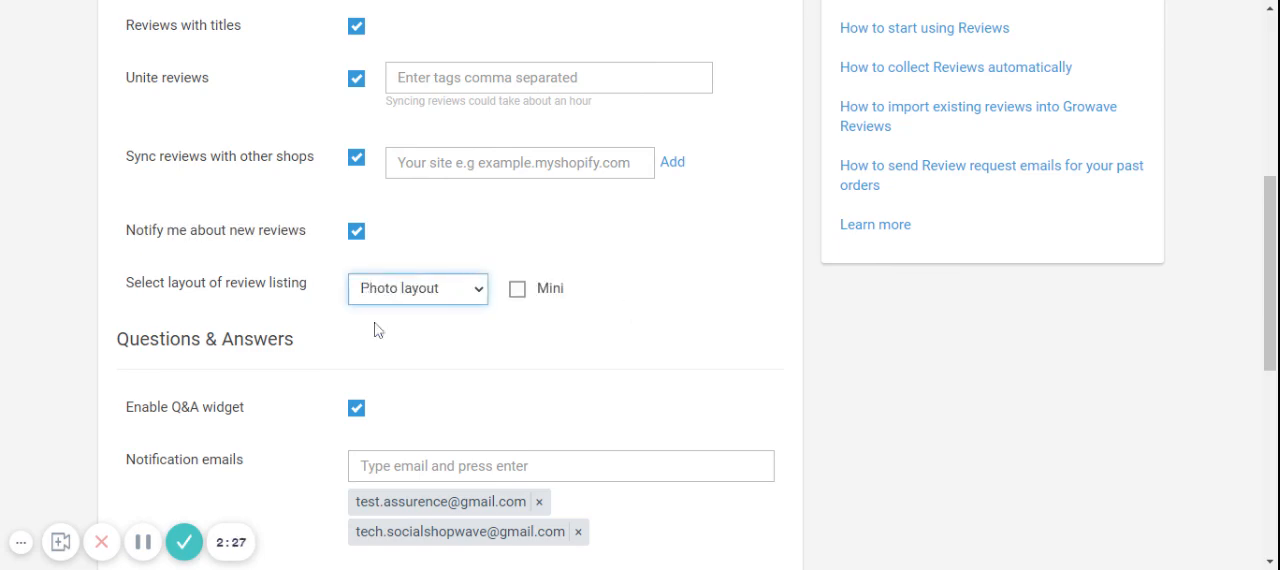
scroll("up", 3)
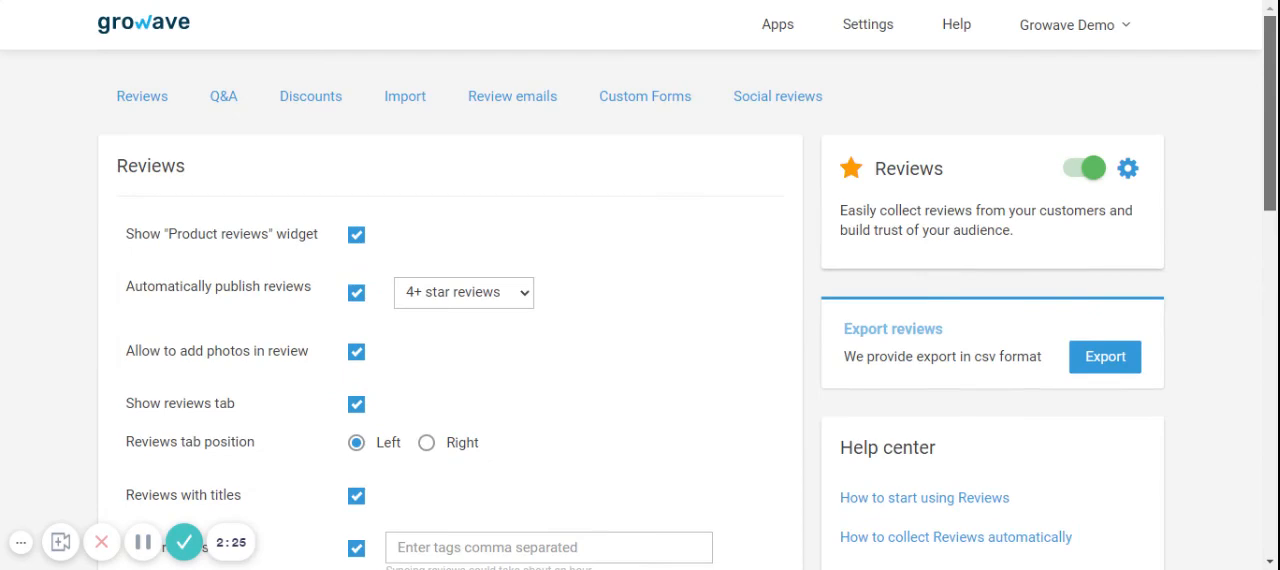
scroll("down", 3)
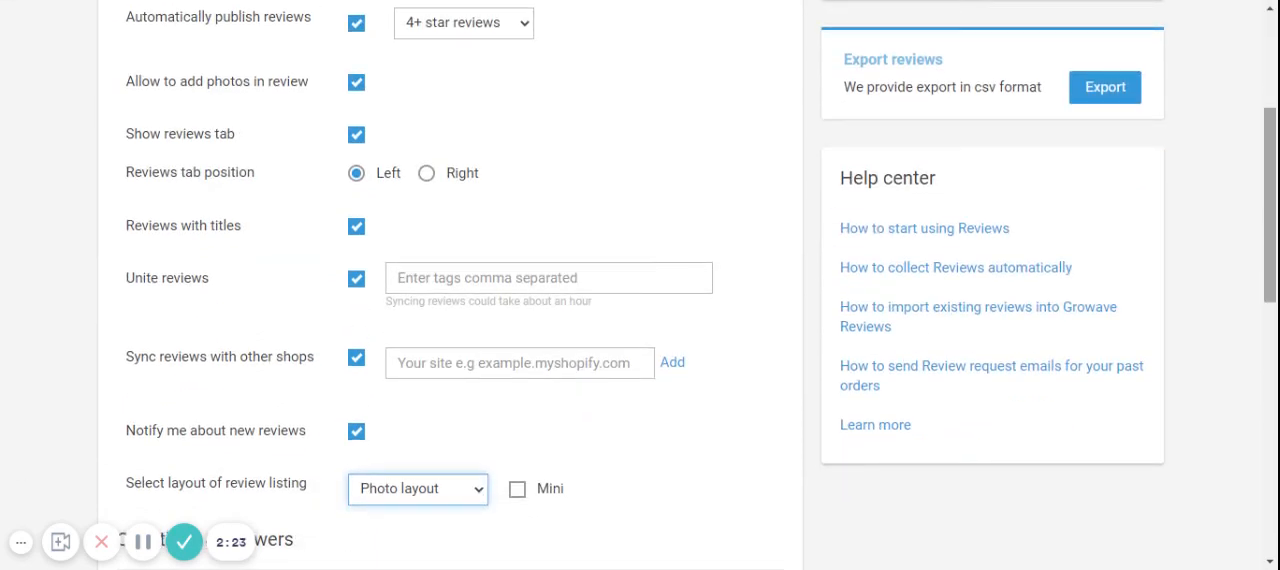